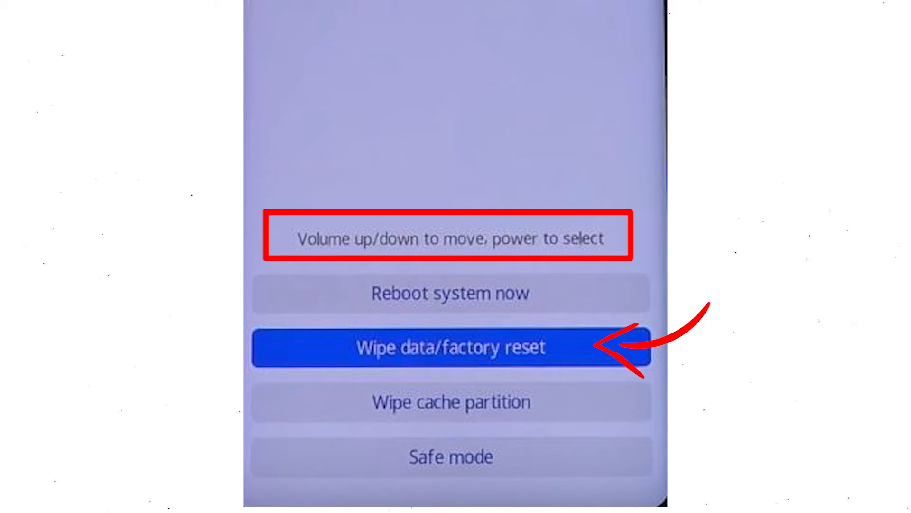
Select Wipe data/factory reset in recovery mode and confirm with 'yes' to wipe all data
click(450, 348)
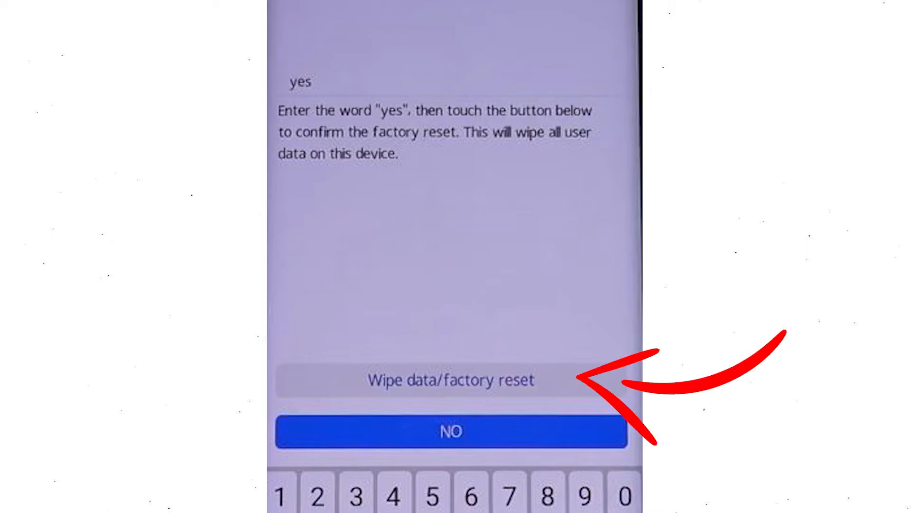
click(451, 380)
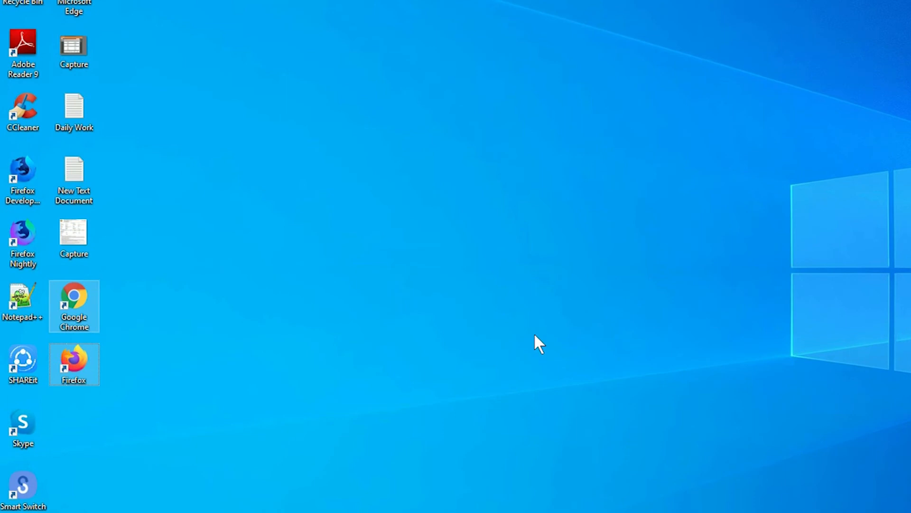
Launch Chrome, search 'google find my device', and open the 'Find My Device - Google' result
right_click(74, 363)
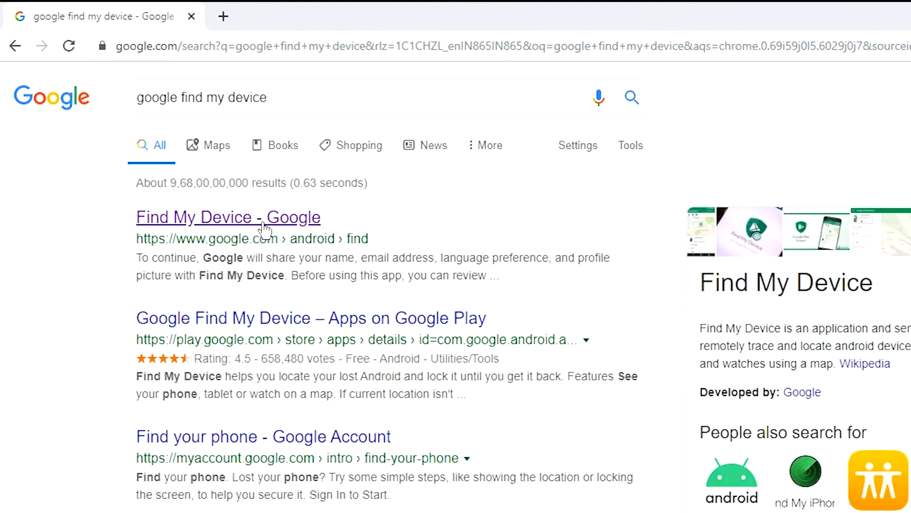
click(228, 217)
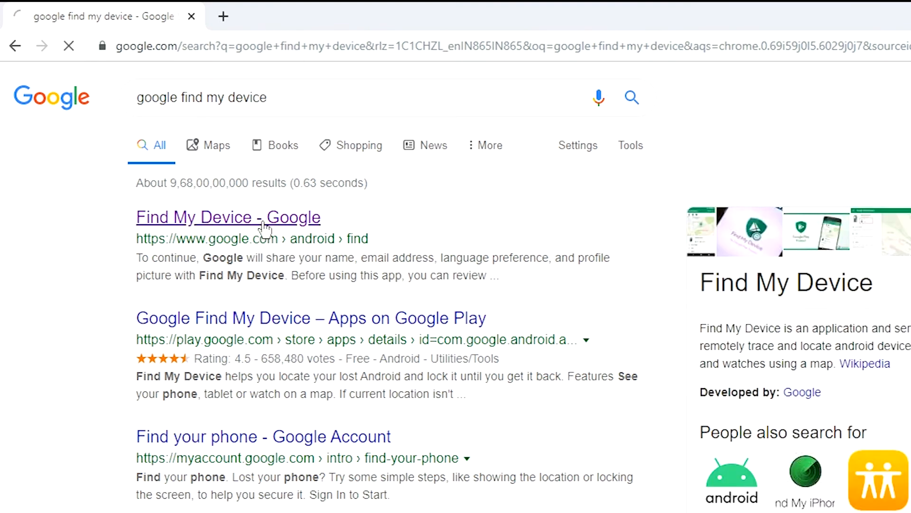
click(228, 217)
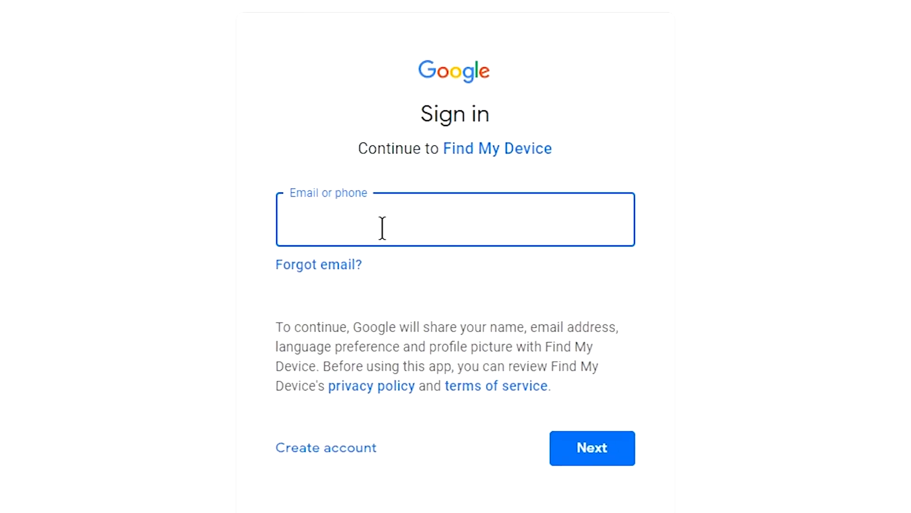
Sign in with the Google account email and password to open the phone's Find My Device page
click(455, 219)
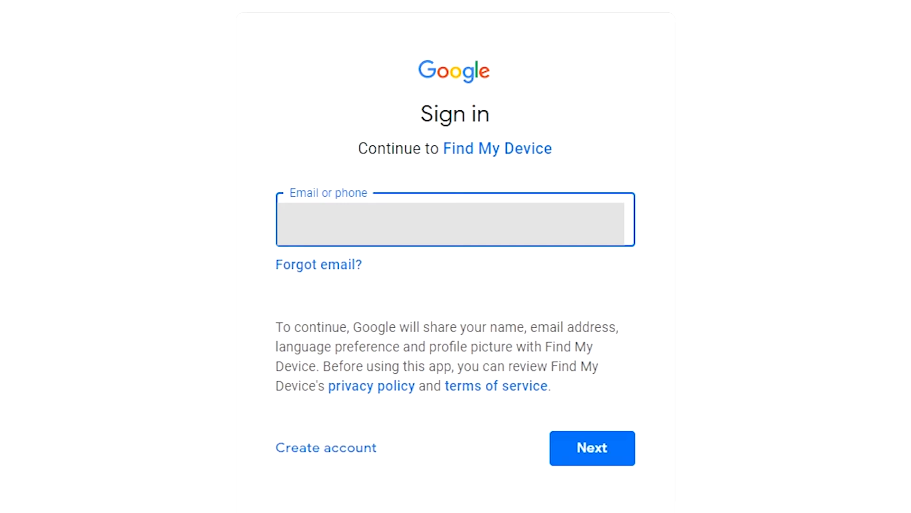
click(592, 448)
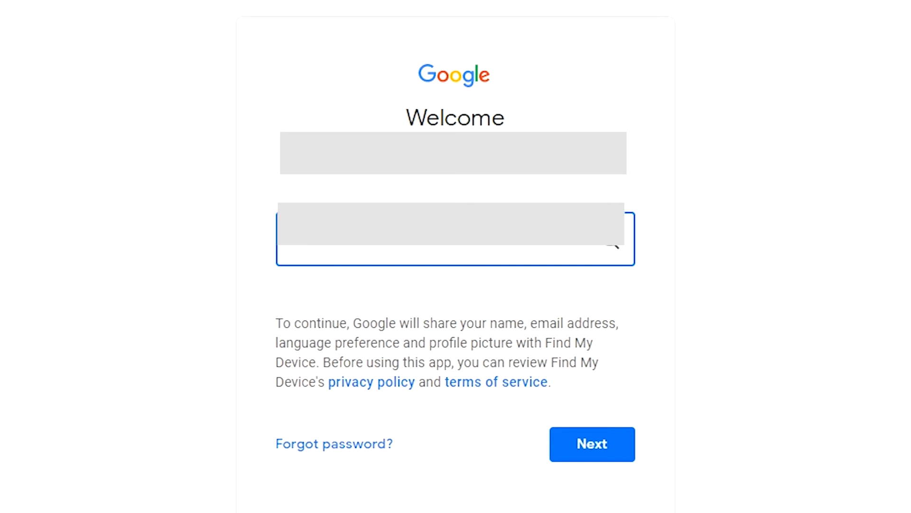
click(591, 444)
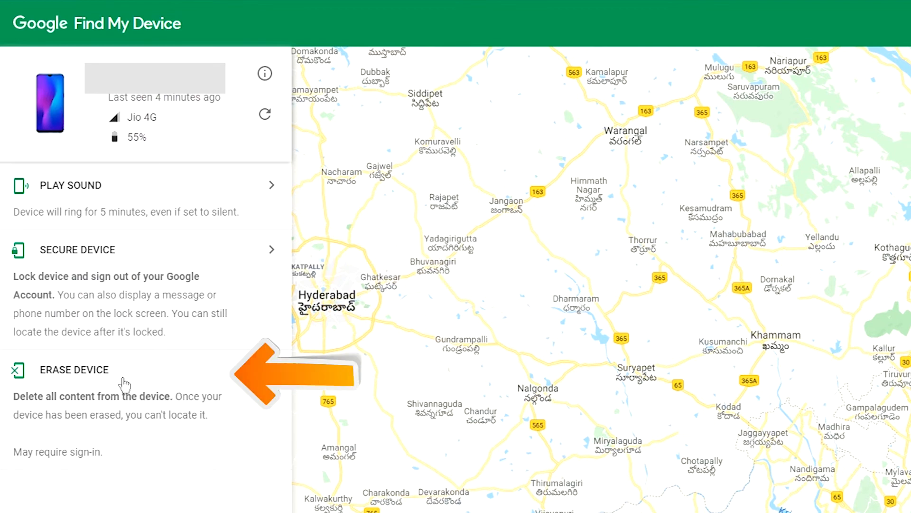
Choose ERASE DEVICE in the left panel and press the green ERASE DEVICE button
click(74, 370)
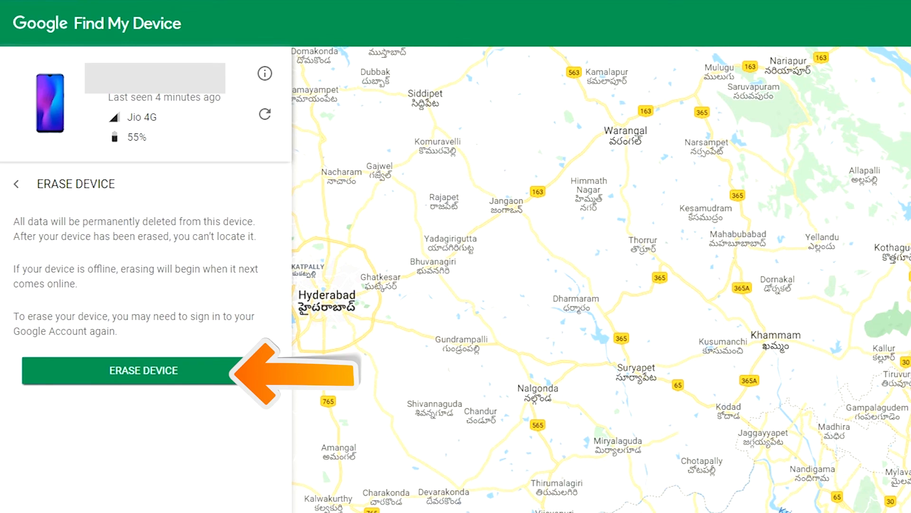
mouse_move(169, 375)
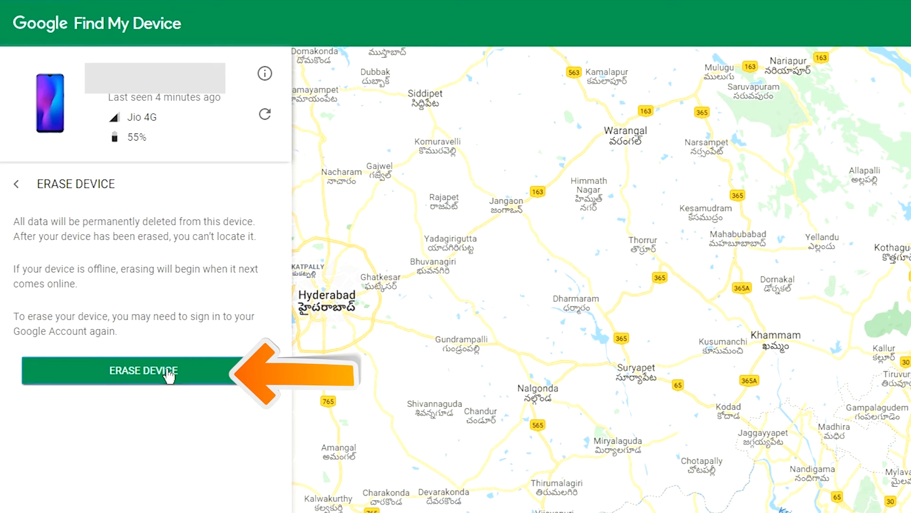
click(142, 370)
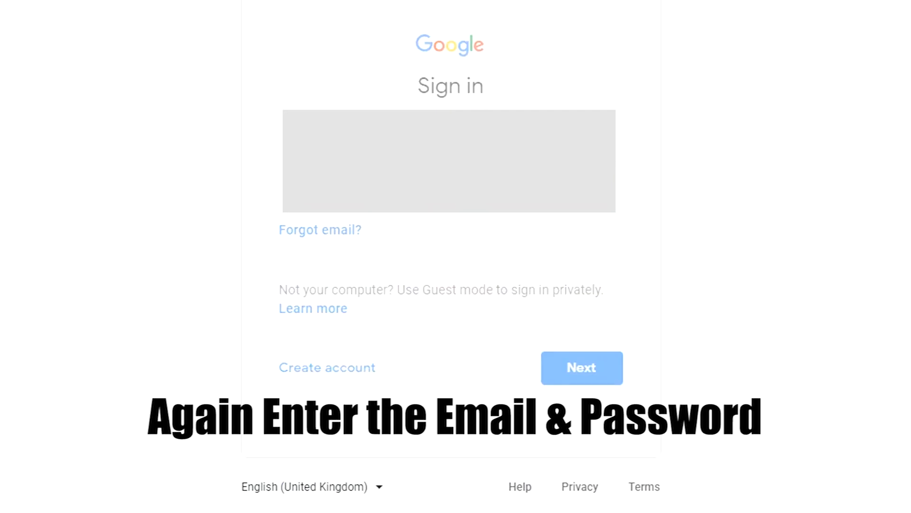
Re-enter the account email and password, then confirm ERASE DEVICE on the phone
click(581, 367)
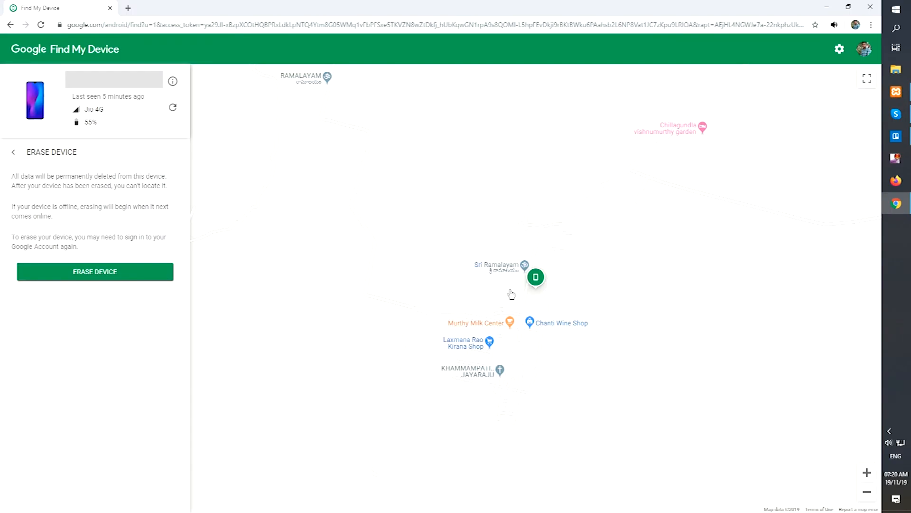
click(94, 272)
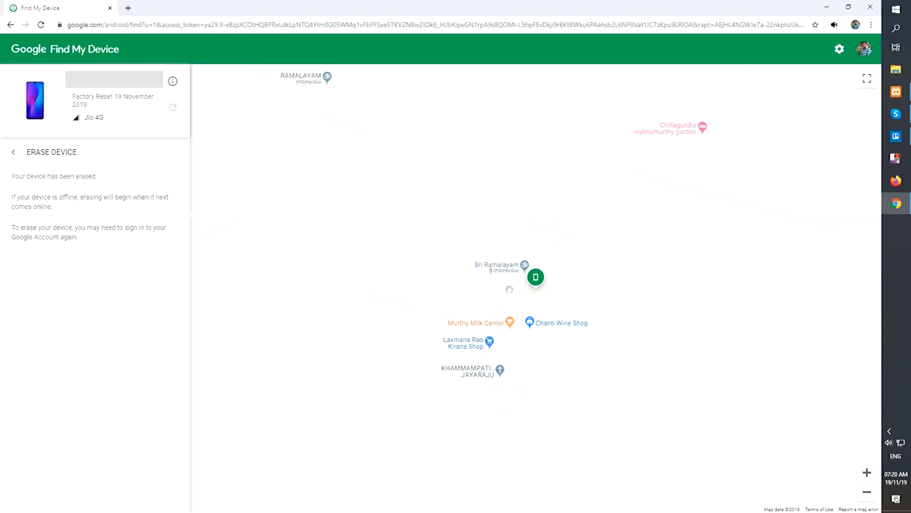